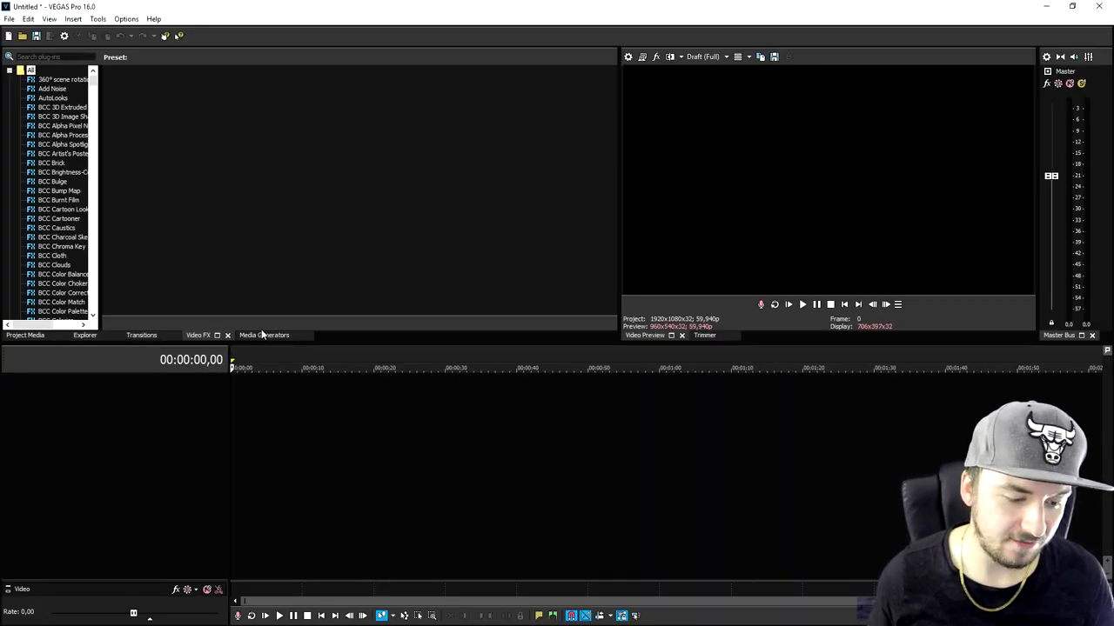
Show the Media Generators presets and select the Checkerboard generator
{"action": "left_click", "coordinate": [265, 334]}
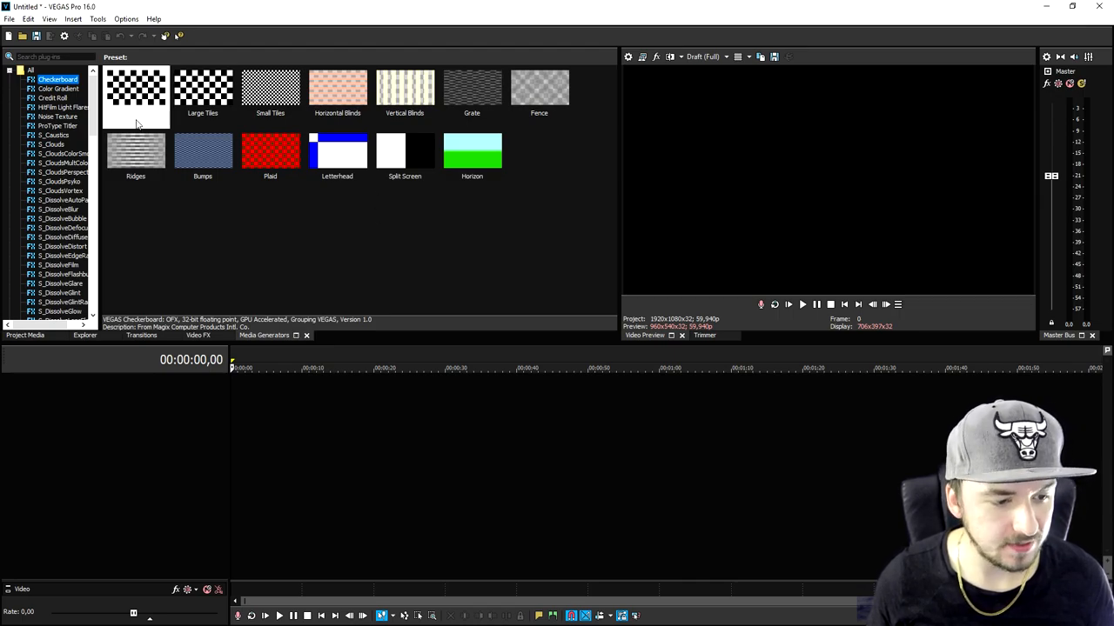
{"action": "left_click", "coordinate": [137, 96]}
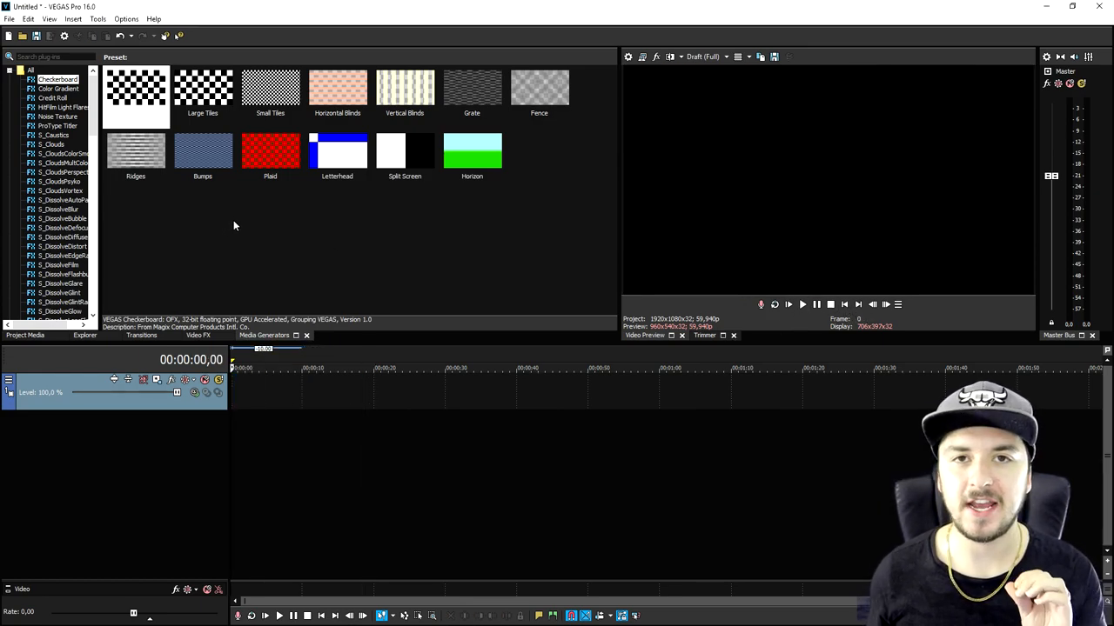
{"action": "mouse_move", "coordinate": [239, 188]}
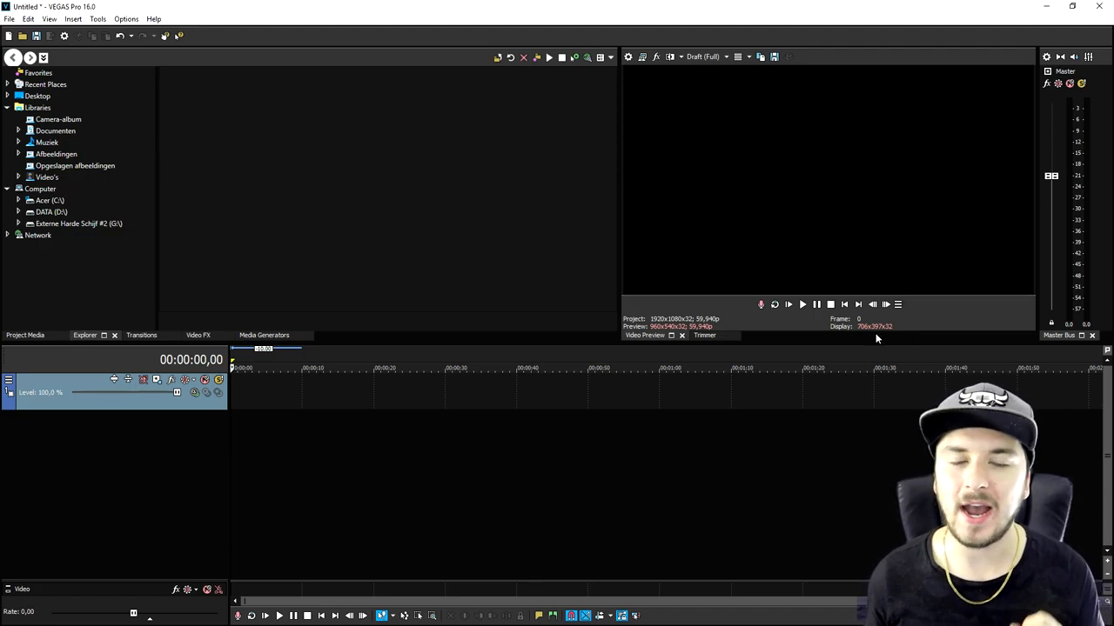
{"action": "mouse_move", "coordinate": [736, 324]}
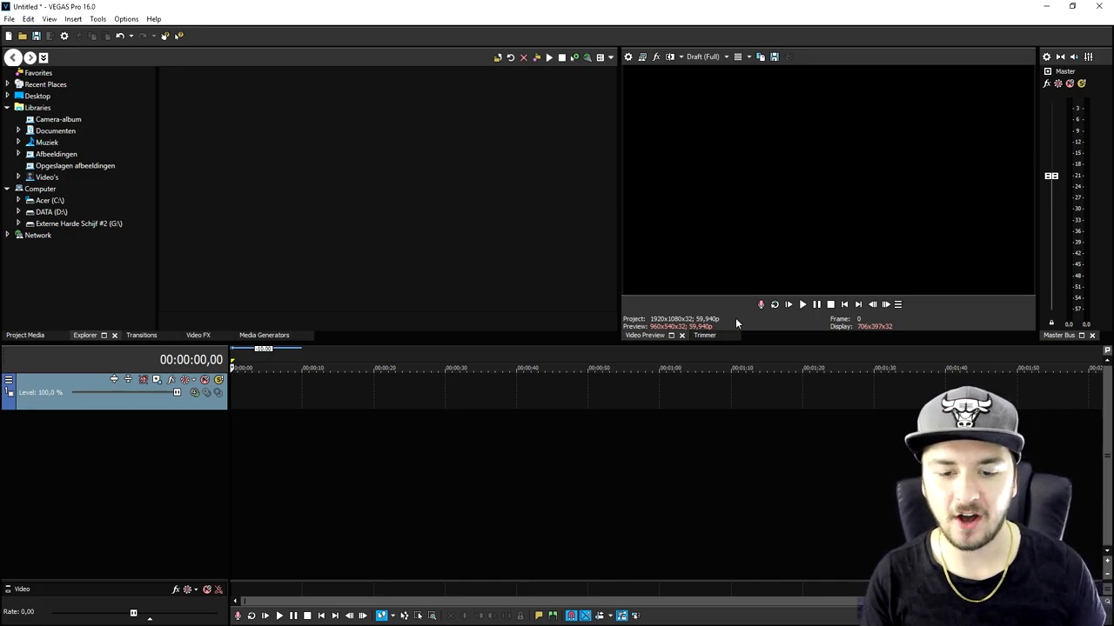
{"action": "mouse_move", "coordinate": [744, 345]}
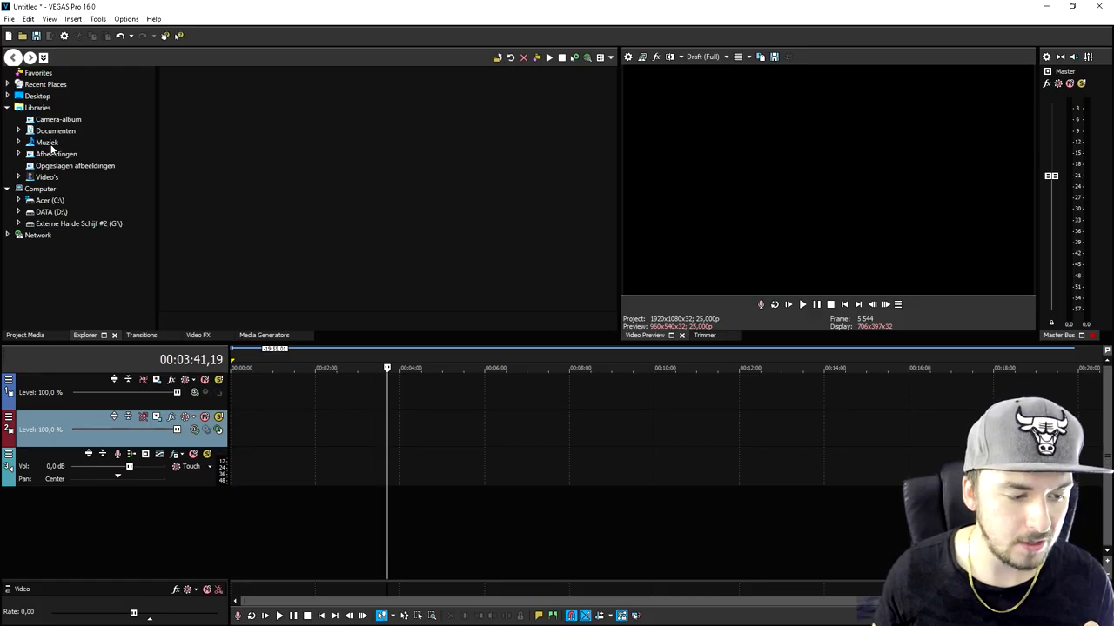
Browse the Explorer to the Opgeslagen afbeeldingen library folder
{"action": "left_click", "coordinate": [75, 167]}
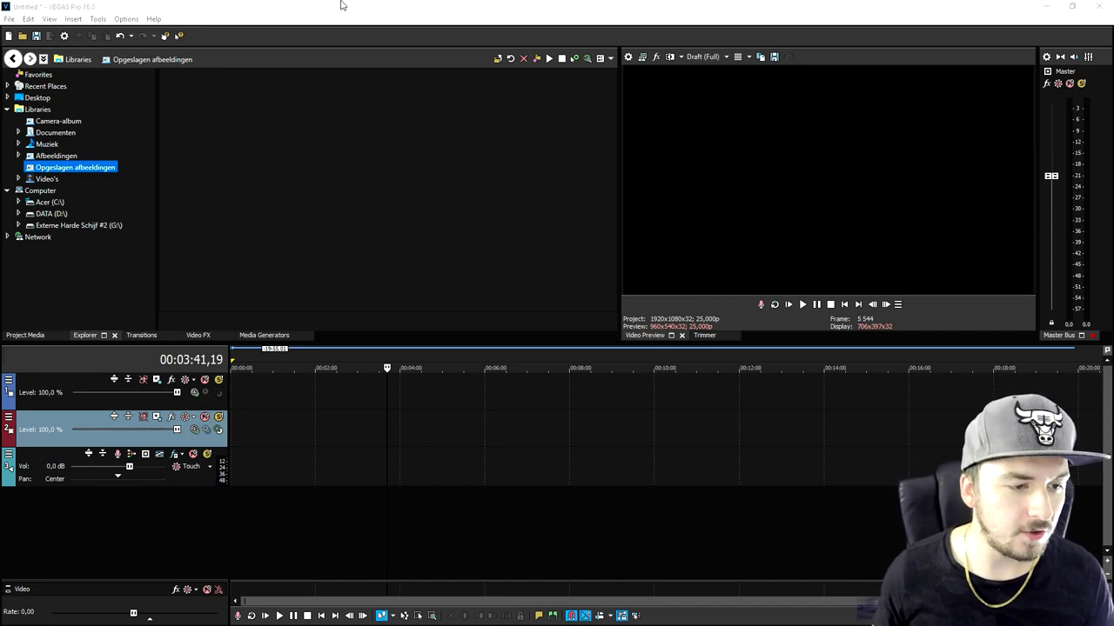
In Preferences > Video, set GPU acceleration of video processing to Off, apply and acknowledge the restart notice
{"action": "left_click", "coordinate": [129, 19]}
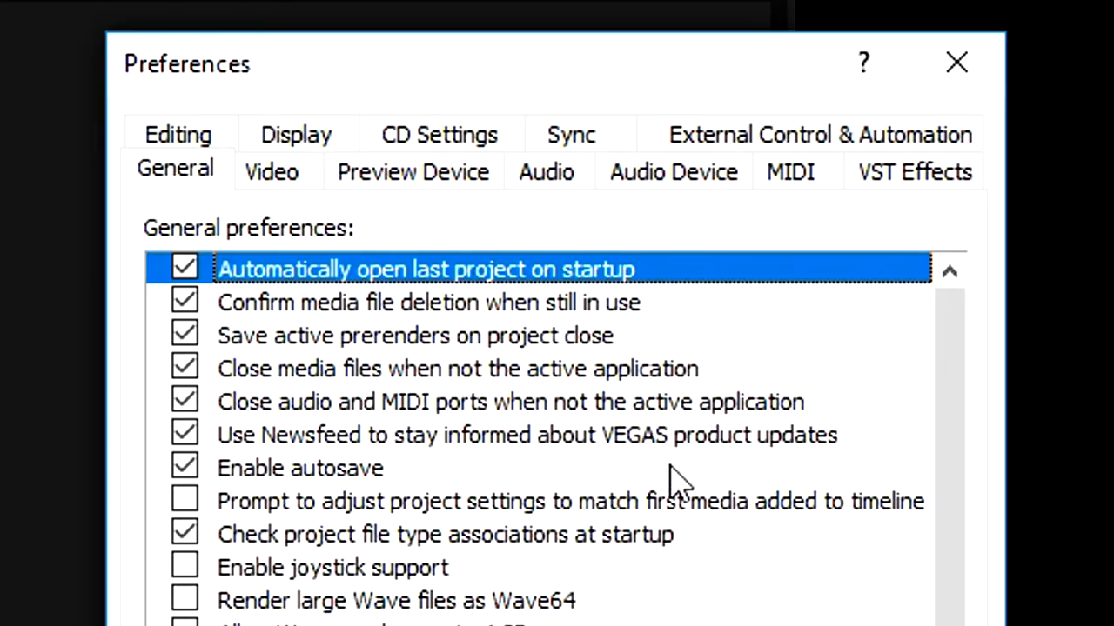
{"action": "left_click", "coordinate": [271, 173]}
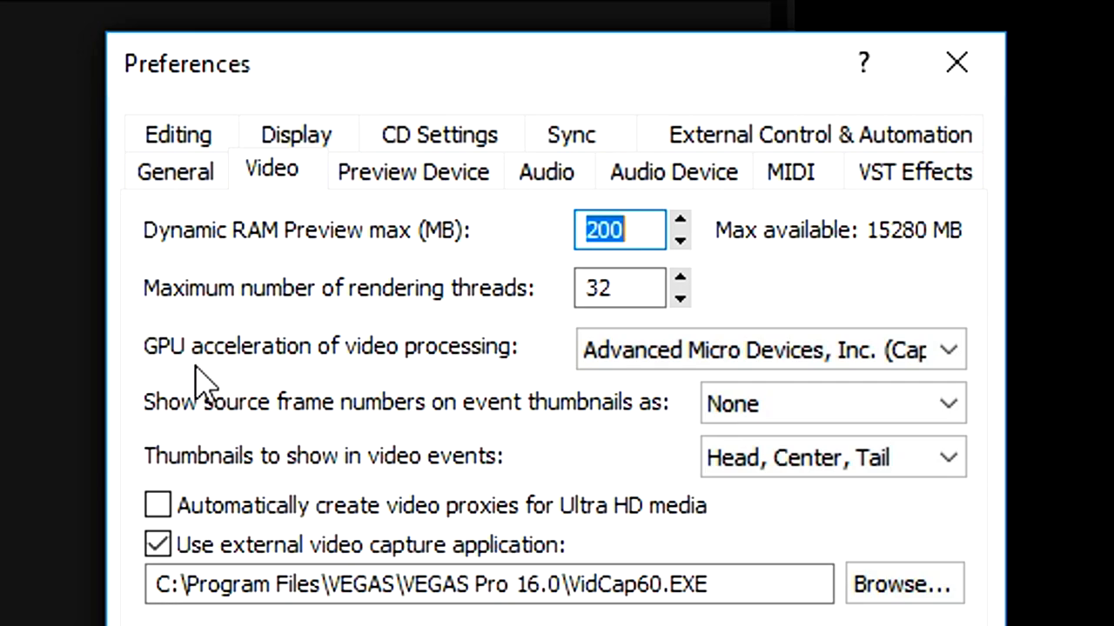
{"action": "mouse_move", "coordinate": [461, 374]}
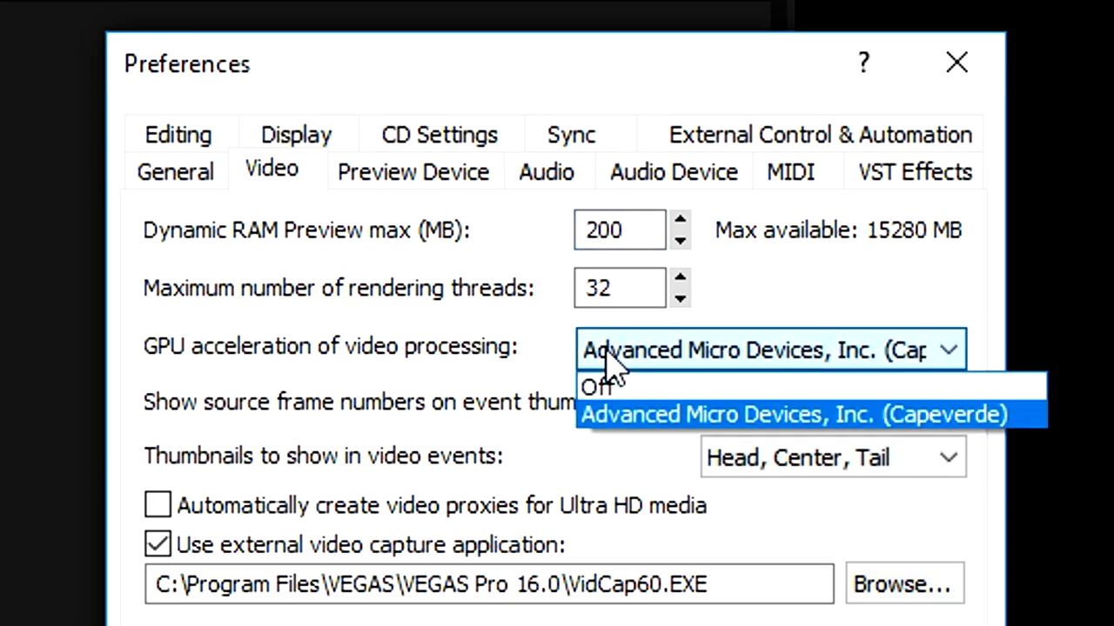
{"action": "mouse_move", "coordinate": [627, 391]}
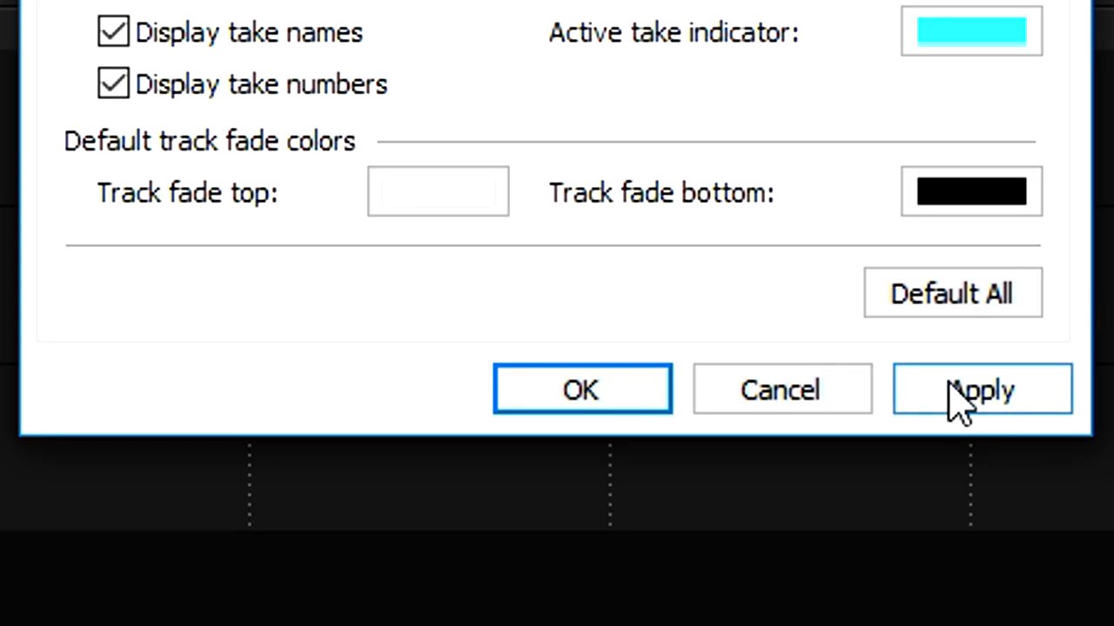
{"action": "left_click", "coordinate": [981, 390]}
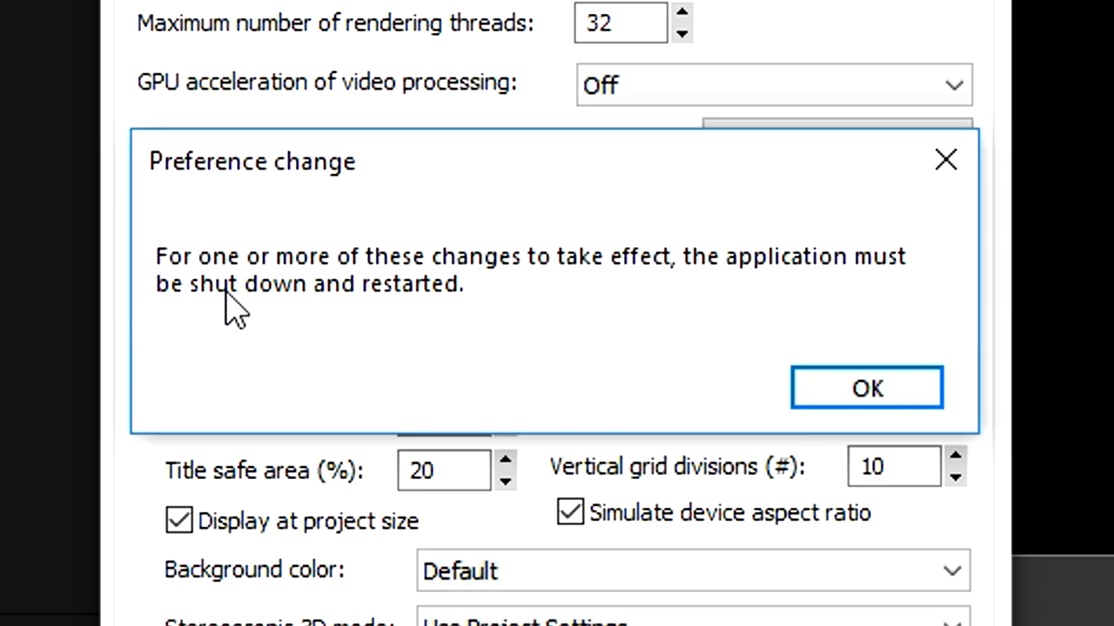
{"action": "mouse_move", "coordinate": [574, 313]}
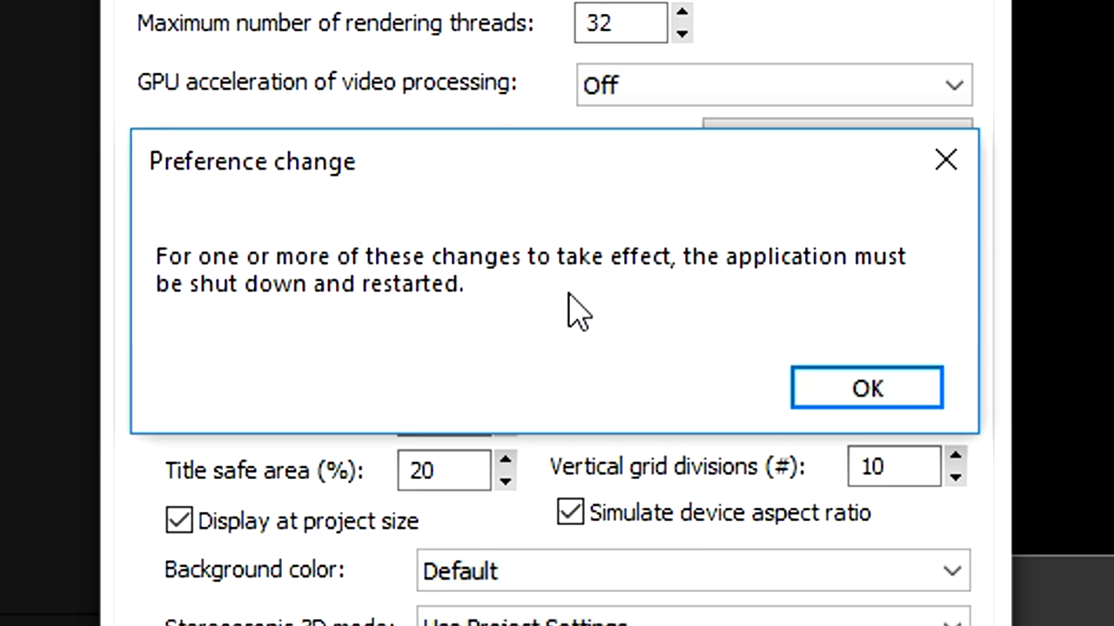
{"action": "mouse_move", "coordinate": [351, 327]}
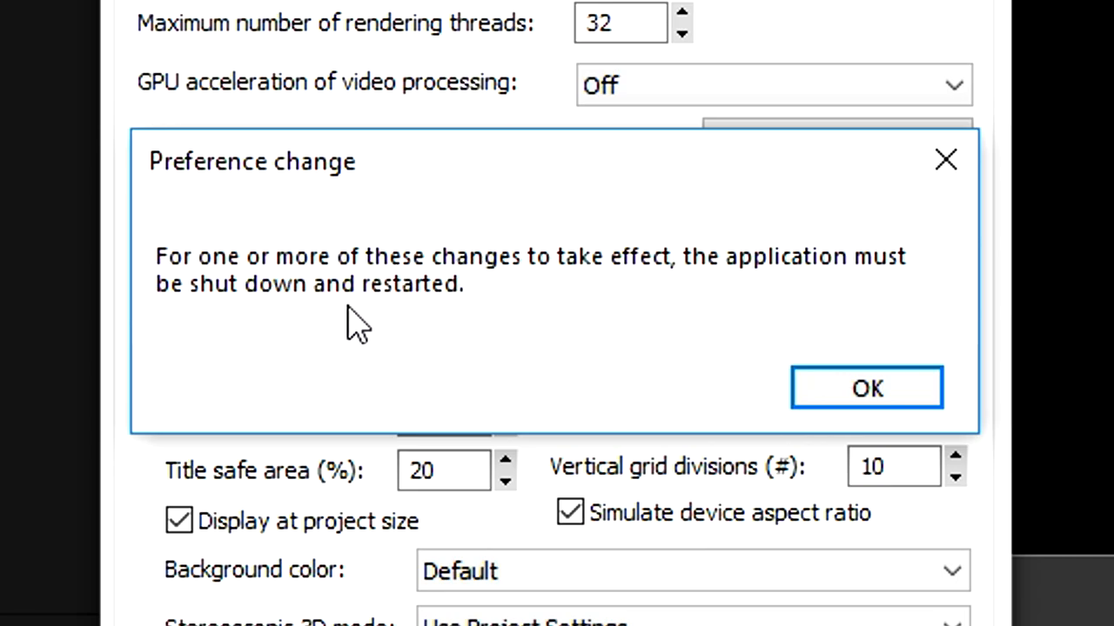
{"action": "left_click", "coordinate": [867, 386]}
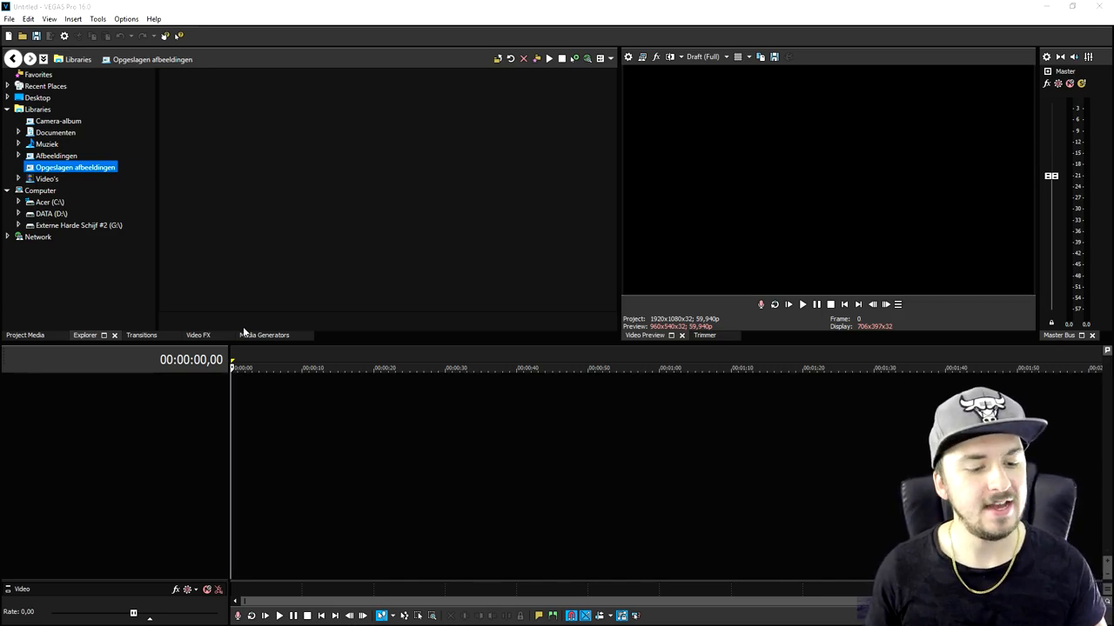
After restarting, show the Media Generators presets in the fresh empty project
{"action": "left_click", "coordinate": [265, 334]}
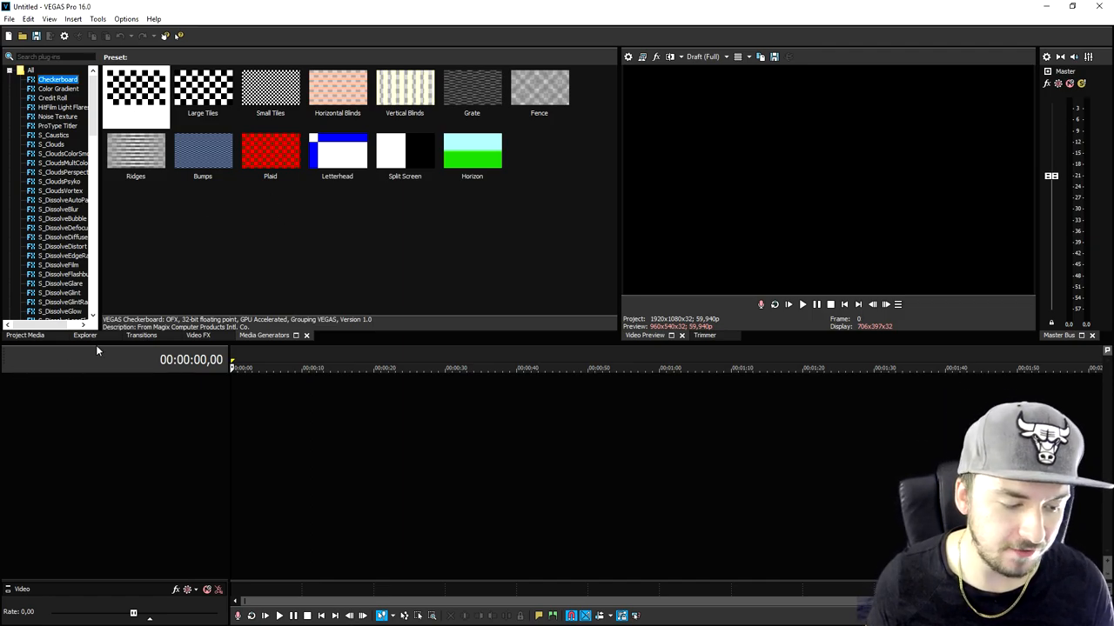
Return to the Explorer and bring up the Options menu with snapping and crossfade settings
{"action": "left_click", "coordinate": [83, 334]}
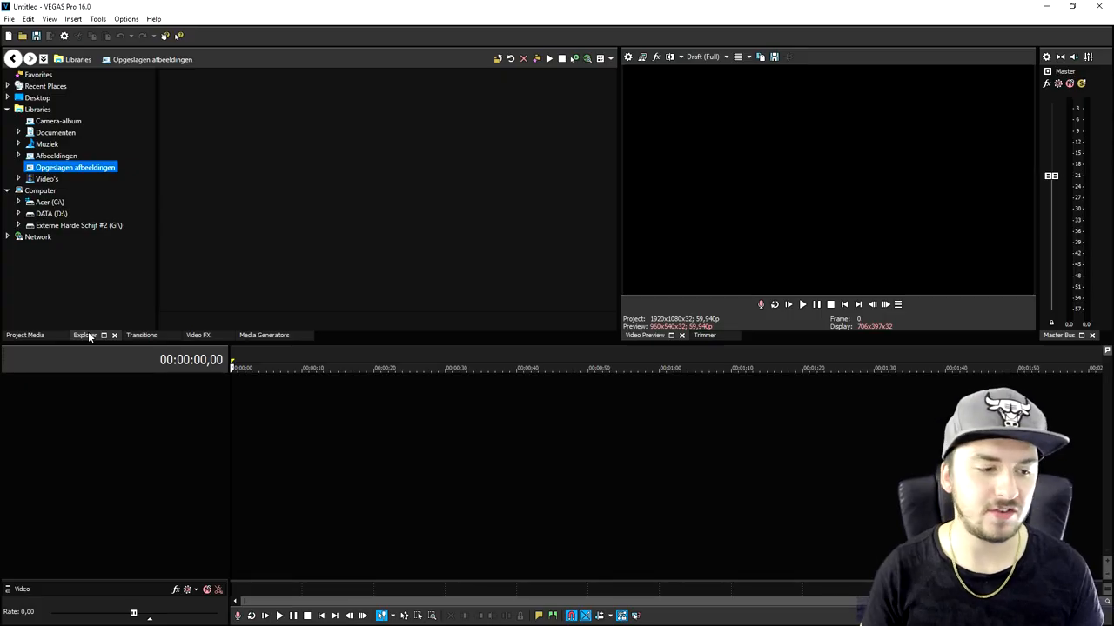
{"action": "left_click", "coordinate": [129, 19]}
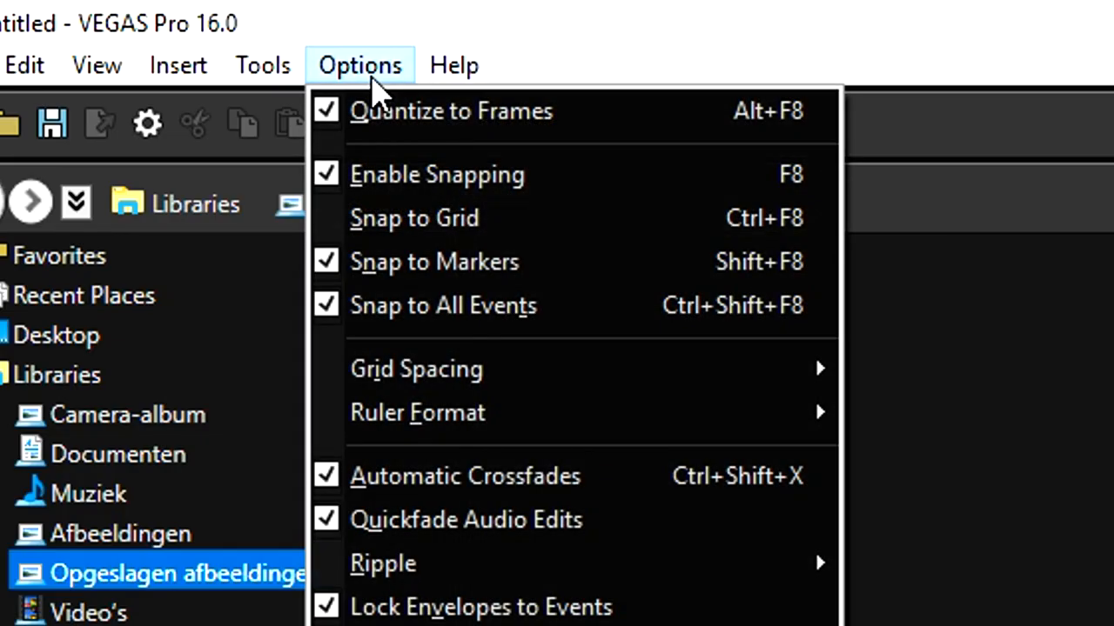